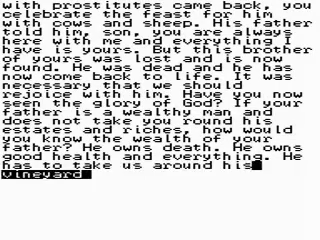
{"action": "type", "text": "so we can see how beautiful it"}
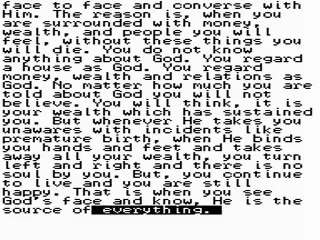
{"action": "scroll", "scroll_direction": "down", "scroll_amount": 3}
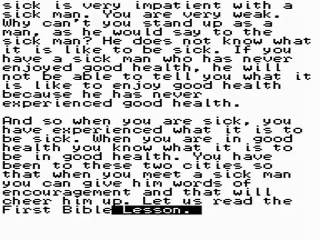
{"action": "scroll", "scroll_direction": "down", "scroll_amount": 3}
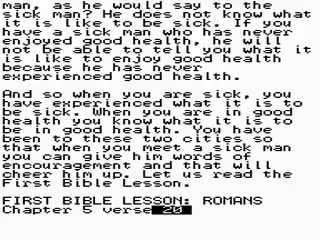
{"action": "scroll", "scroll_direction": "down", "scroll_amount": 3}
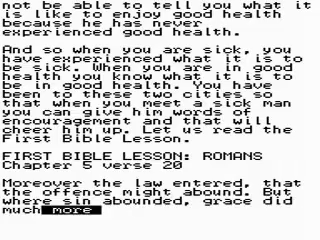
{"action": "scroll", "scroll_direction": "down", "scroll_amount": 3}
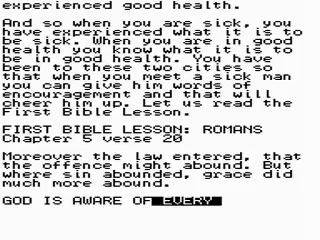
{"action": "scroll", "scroll_direction": "down", "scroll_amount": 3}
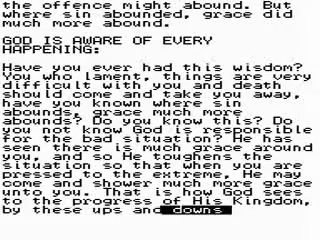
{"action": "scroll", "scroll_direction": "down", "scroll_amount": 3}
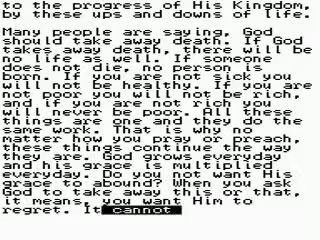
{"action": "scroll", "scroll_direction": "down", "scroll_amount": 3}
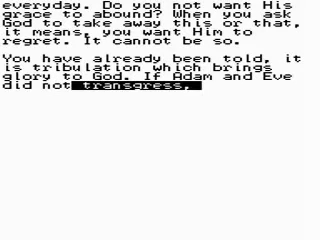
{"action": "scroll", "scroll_direction": "down", "scroll_amount": 3}
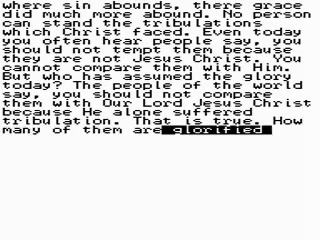
{"action": "scroll", "scroll_direction": "down", "scroll_amount": 3}
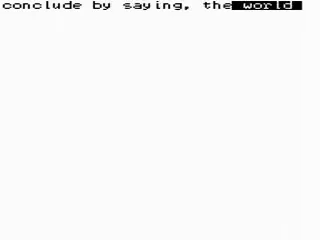
{"action": "type", "text": "there are still wars"}
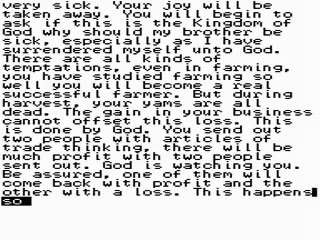
{"action": "scroll", "scroll_direction": "down", "scroll_amount": 3}
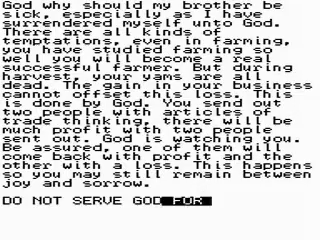